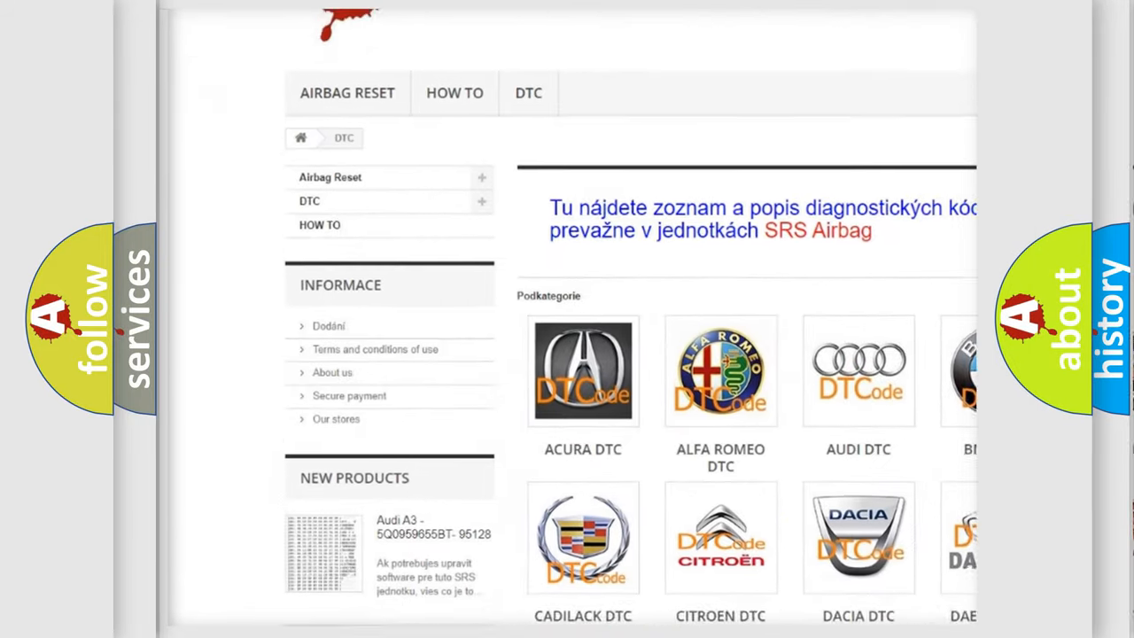
{"action": "scroll", "scroll_direction": "down", "scroll_amount": 3}
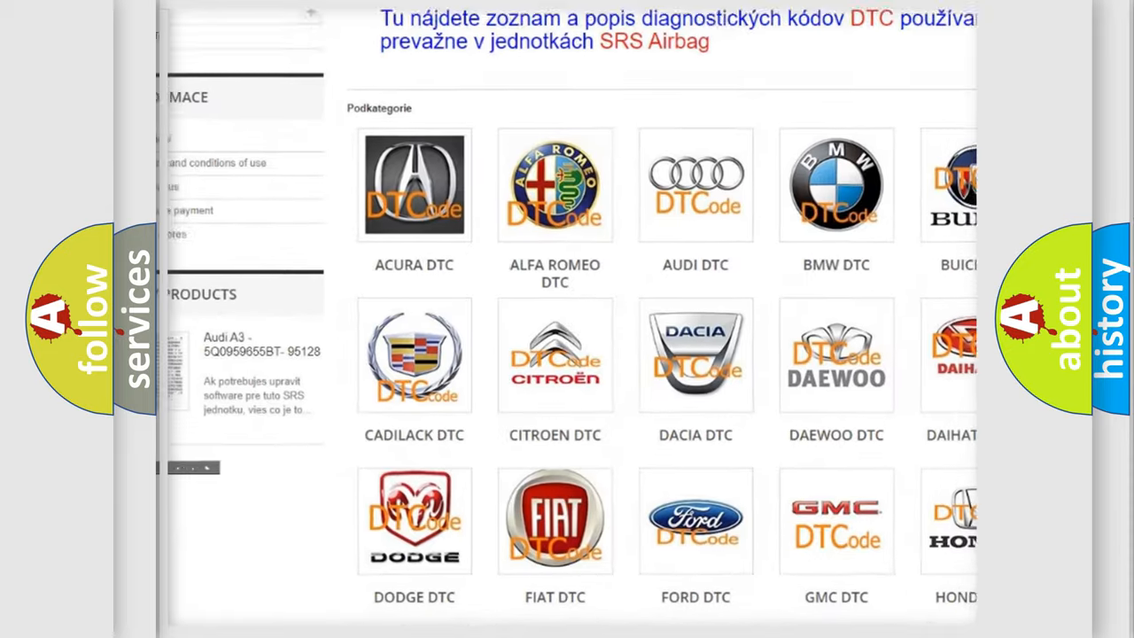
{"action": "scroll", "scroll_direction": "down", "scroll_amount": 3}
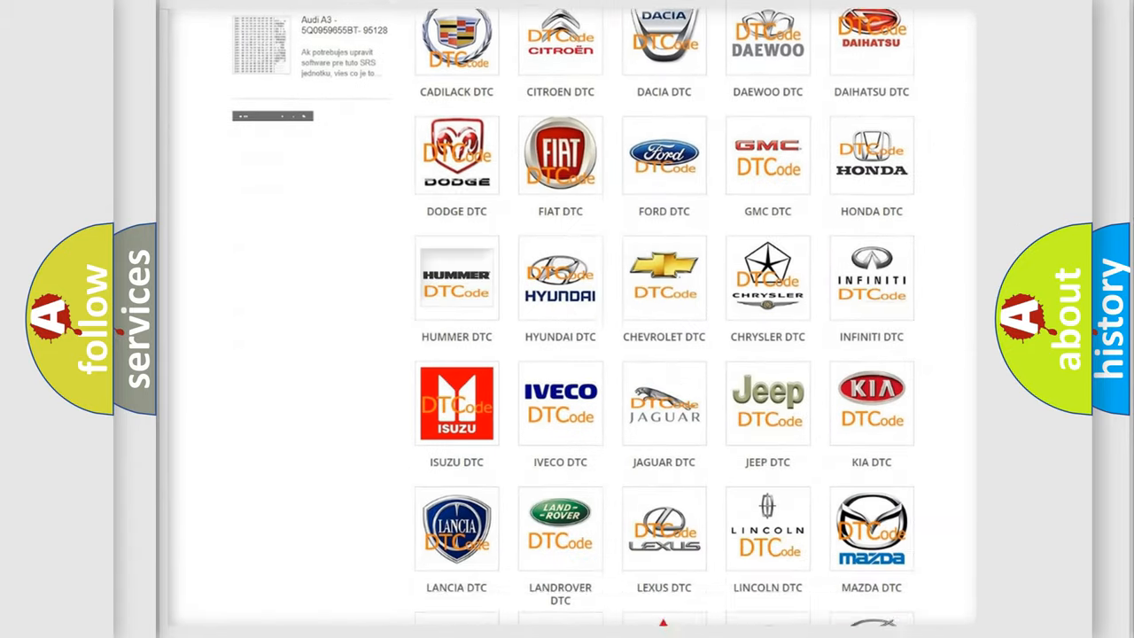
{"action": "scroll", "scroll_direction": "down", "scroll_amount": 3}
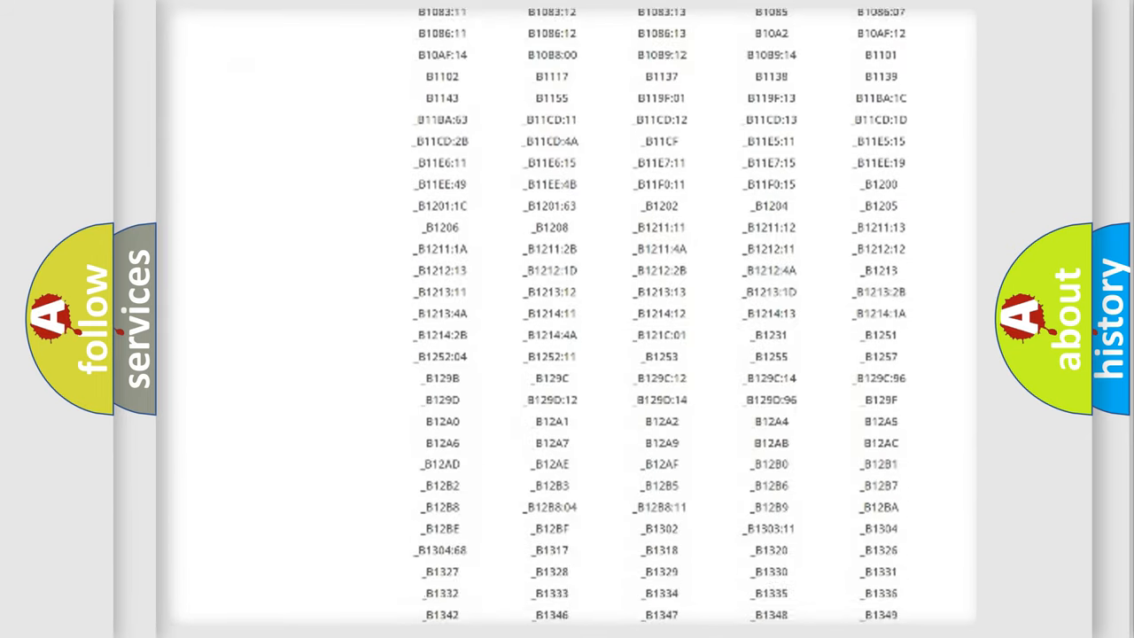
{"action": "scroll", "scroll_direction": "down", "scroll_amount": 3}
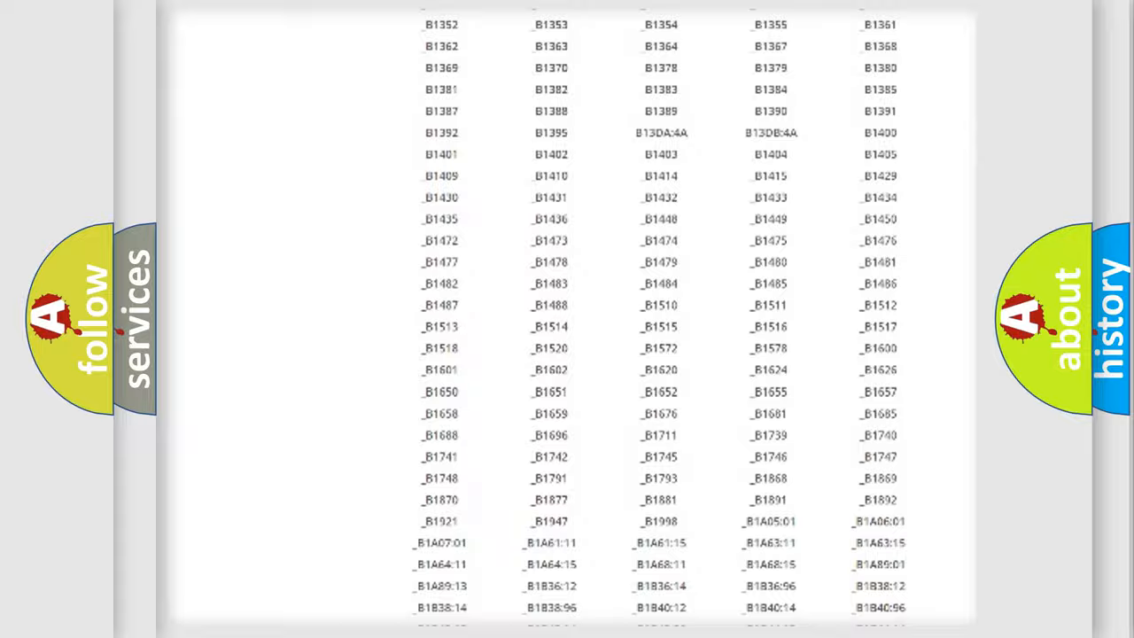